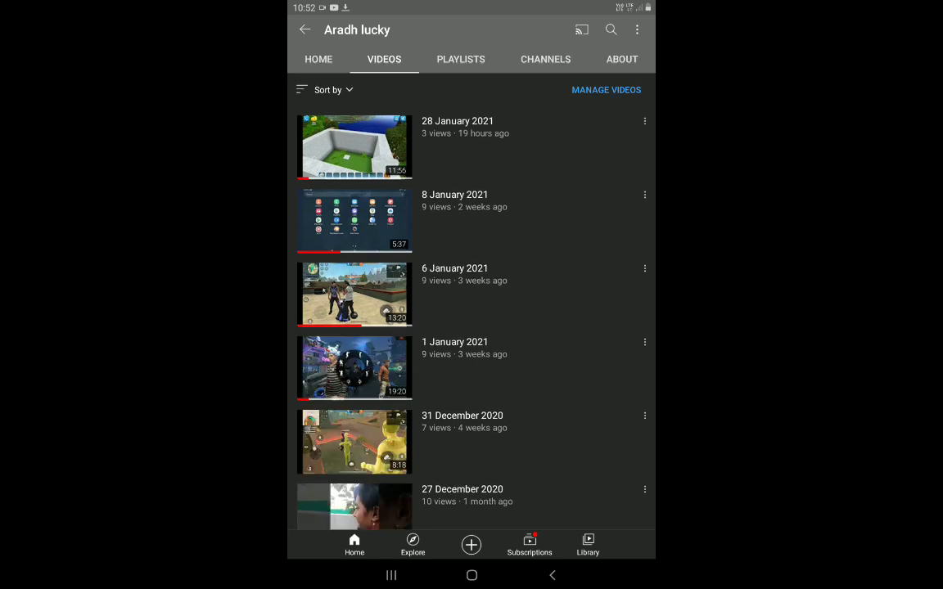
Browse the channel's Videos tab and start the newest upload, dated 28 January 2021.
scroll(down, 3)
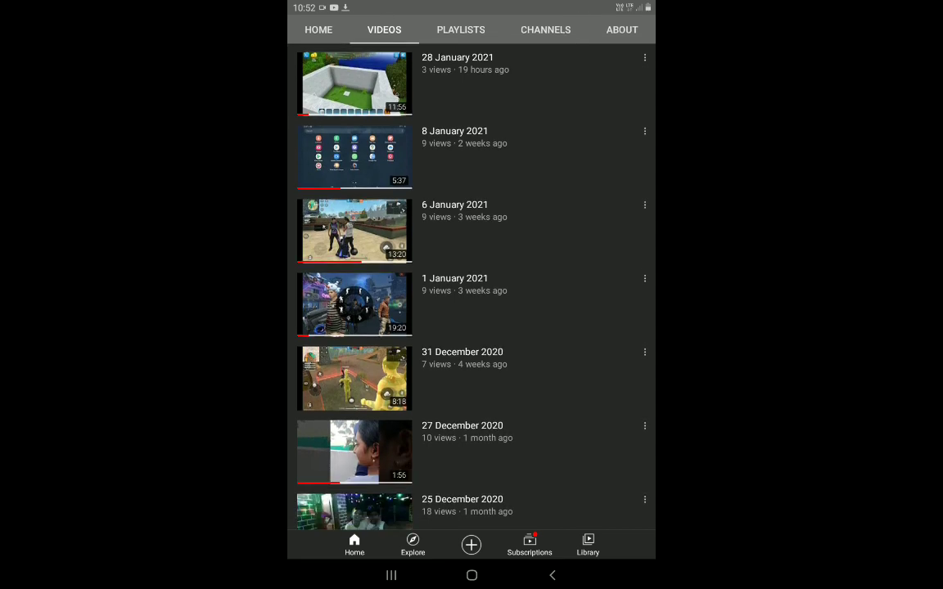
scroll(down, 3)
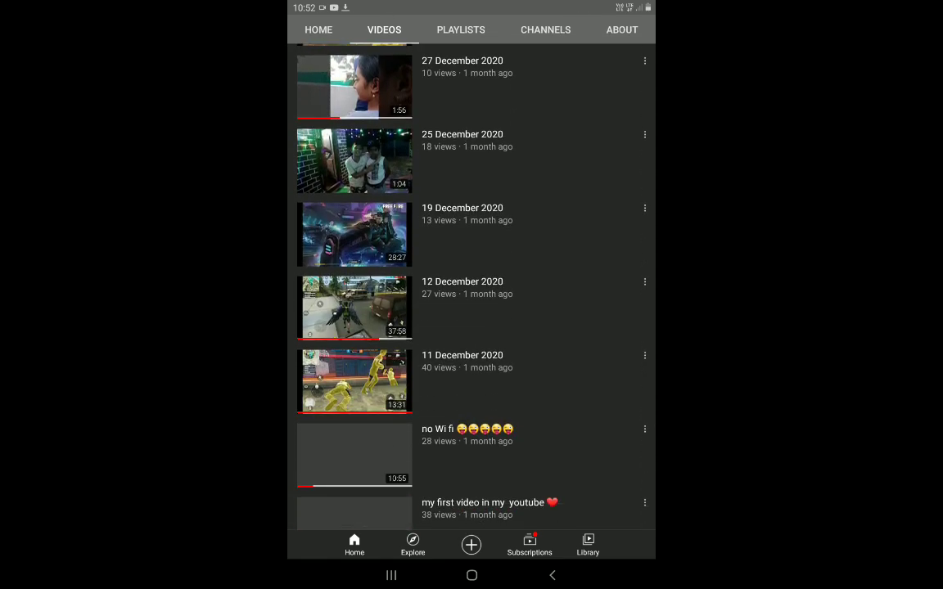
scroll(down, 3)
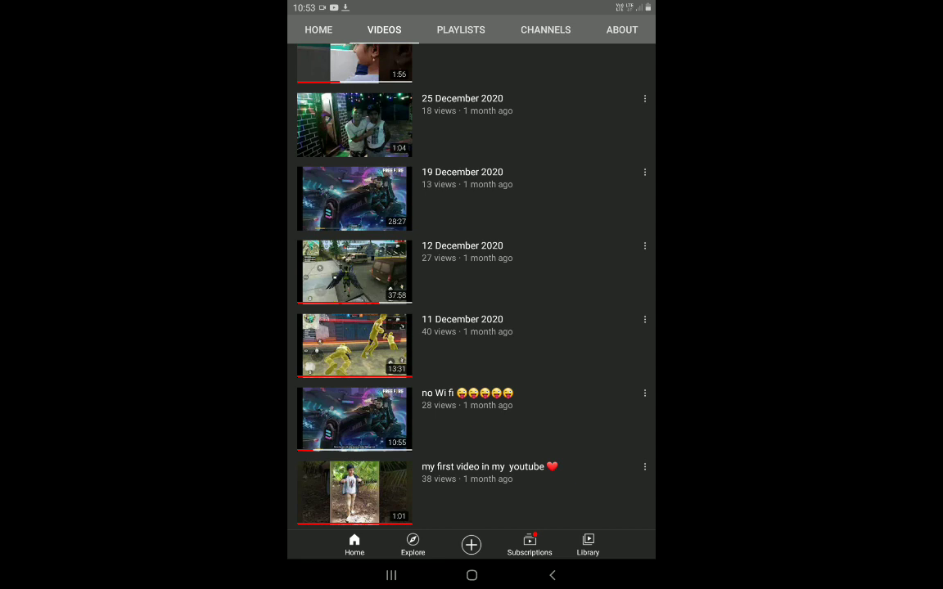
scroll(down, 3)
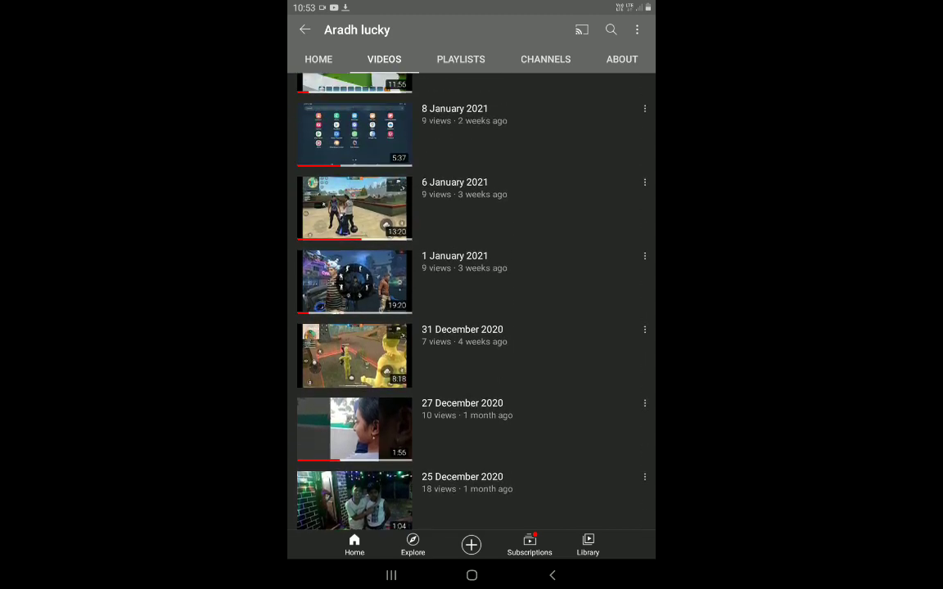
scroll(down, 3)
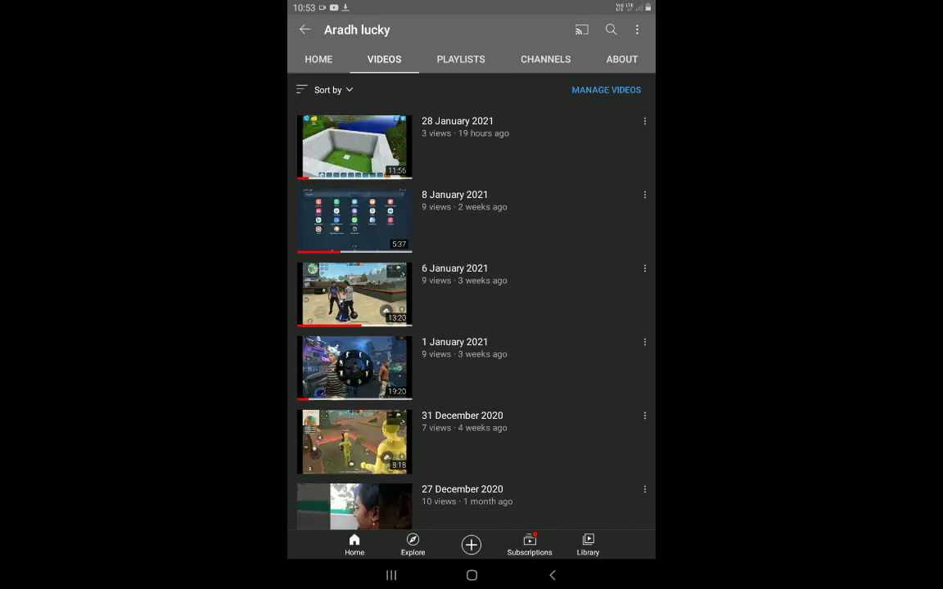
click(354, 147)
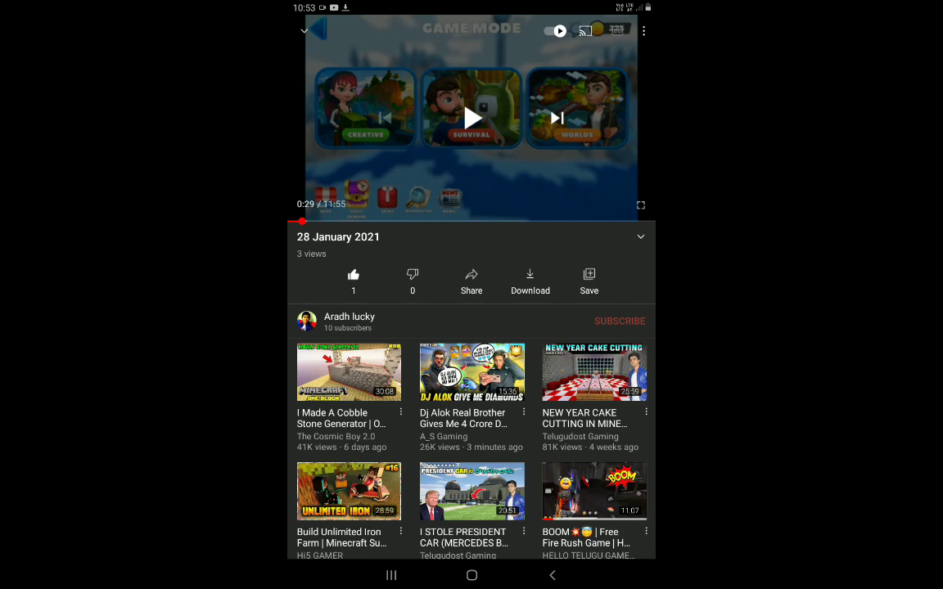
Look through the suggested videos listed below the player.
scroll(down, 3)
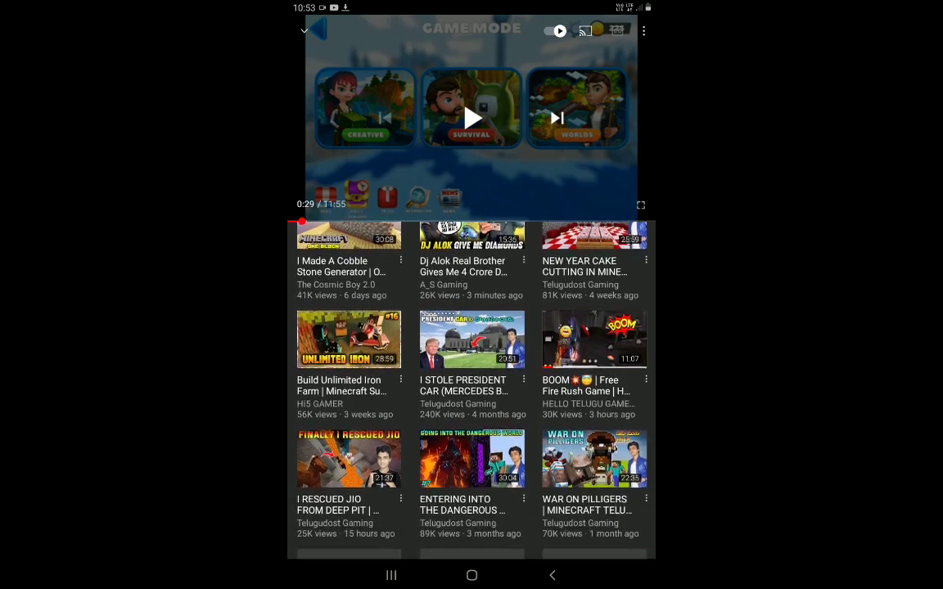
scroll(down, 3)
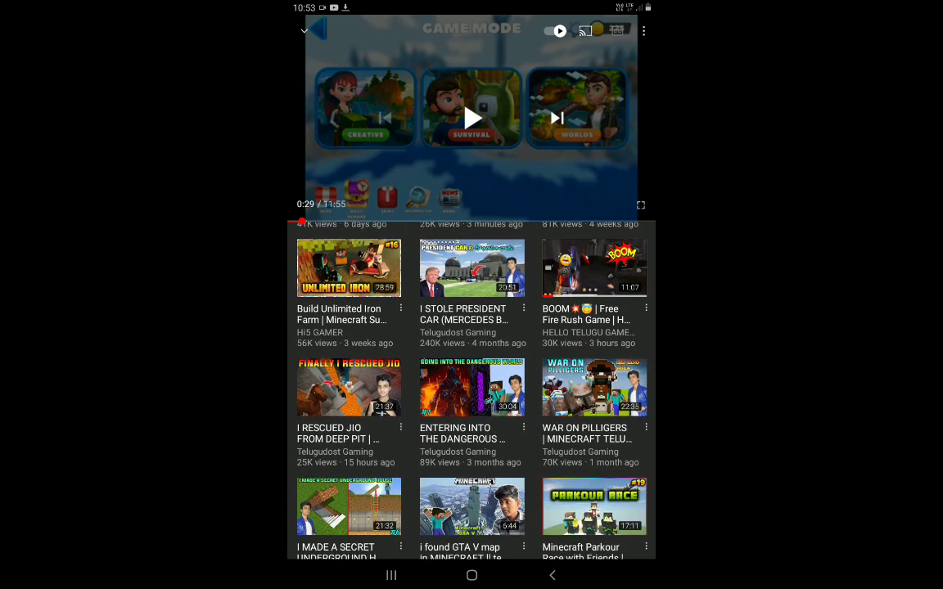
click(472, 236)
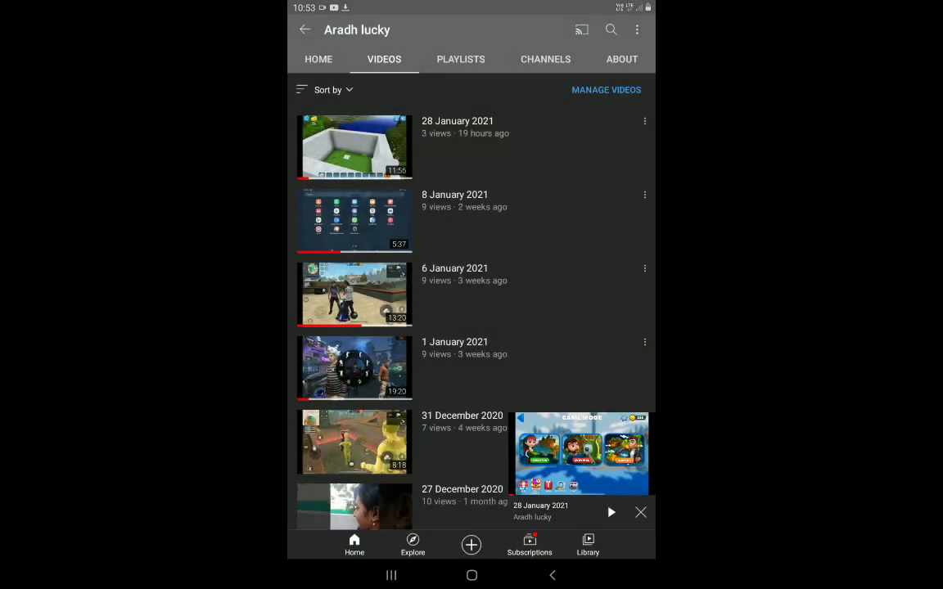
Scroll the Videos list ordered by view count and close the mini player.
scroll(down, 3)
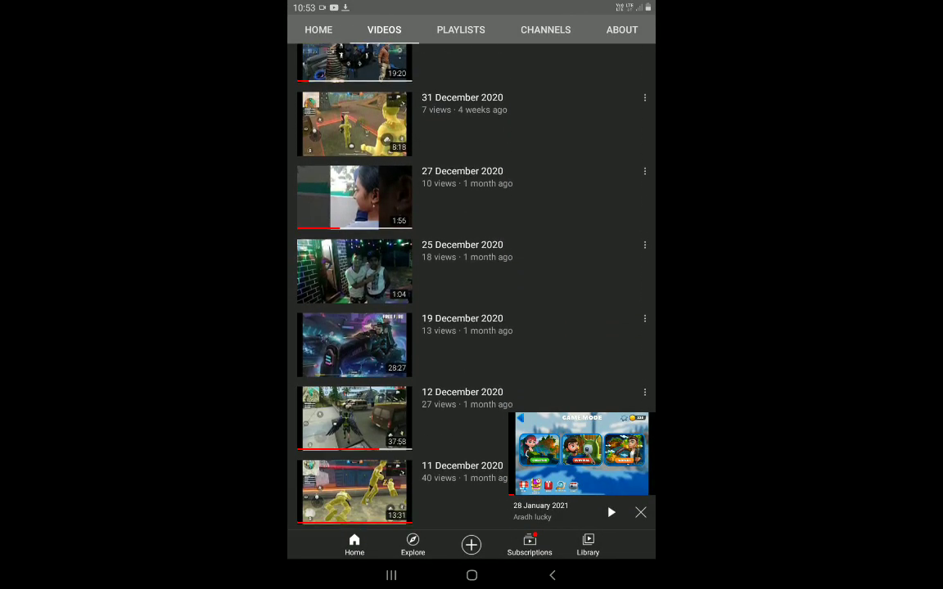
scroll(down, 3)
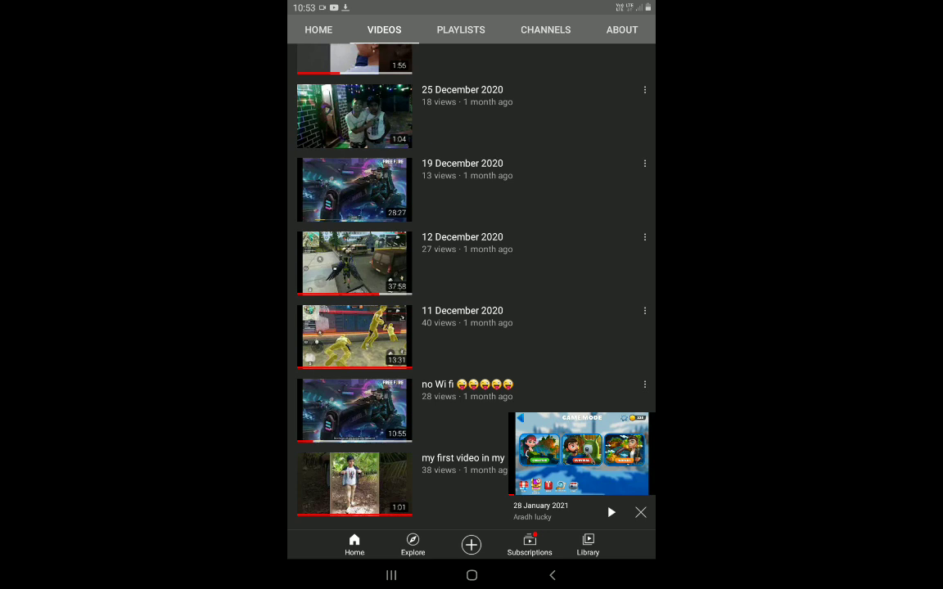
scroll(down, 3)
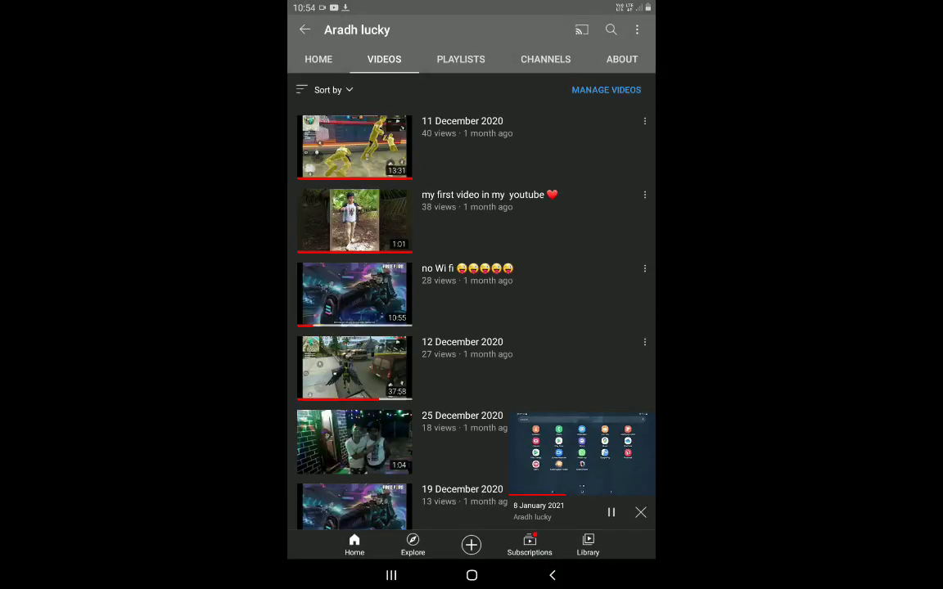
click(642, 513)
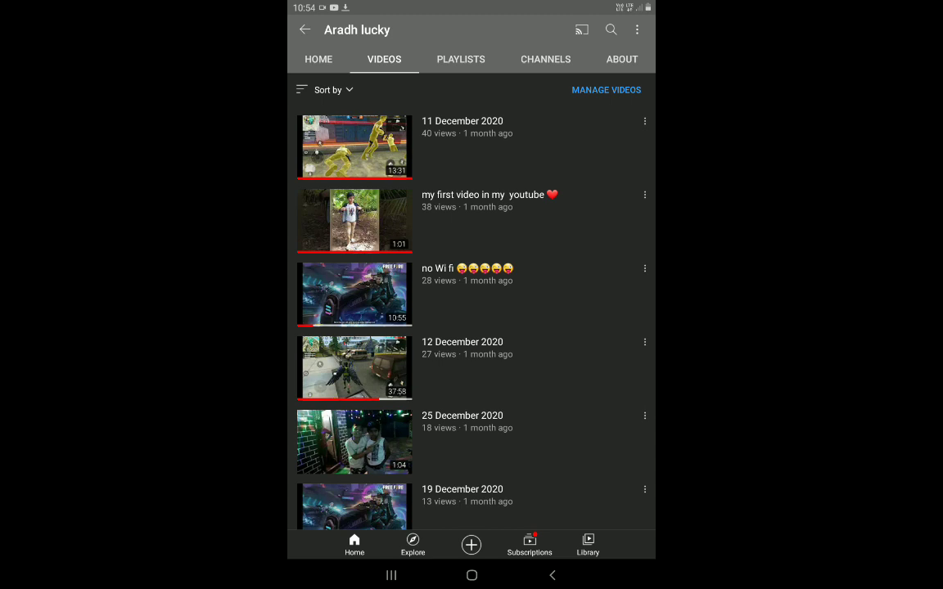